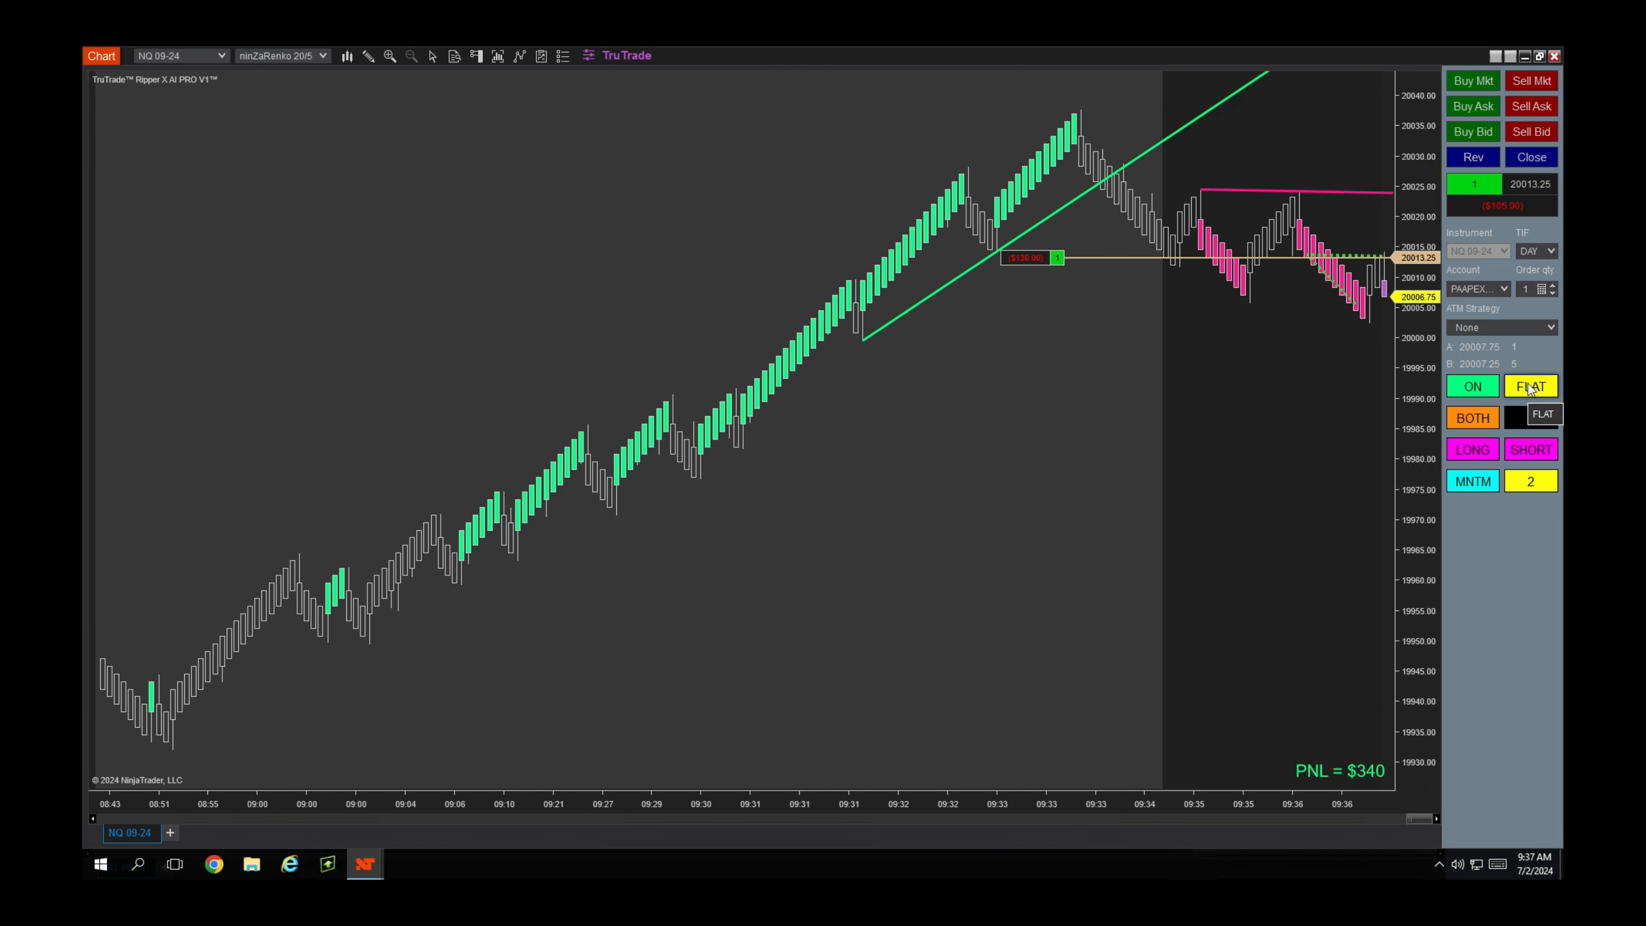
Switch the TruTrade Ripper X strategy mode from momentum to trend with session profit at $240
click(1529, 385)
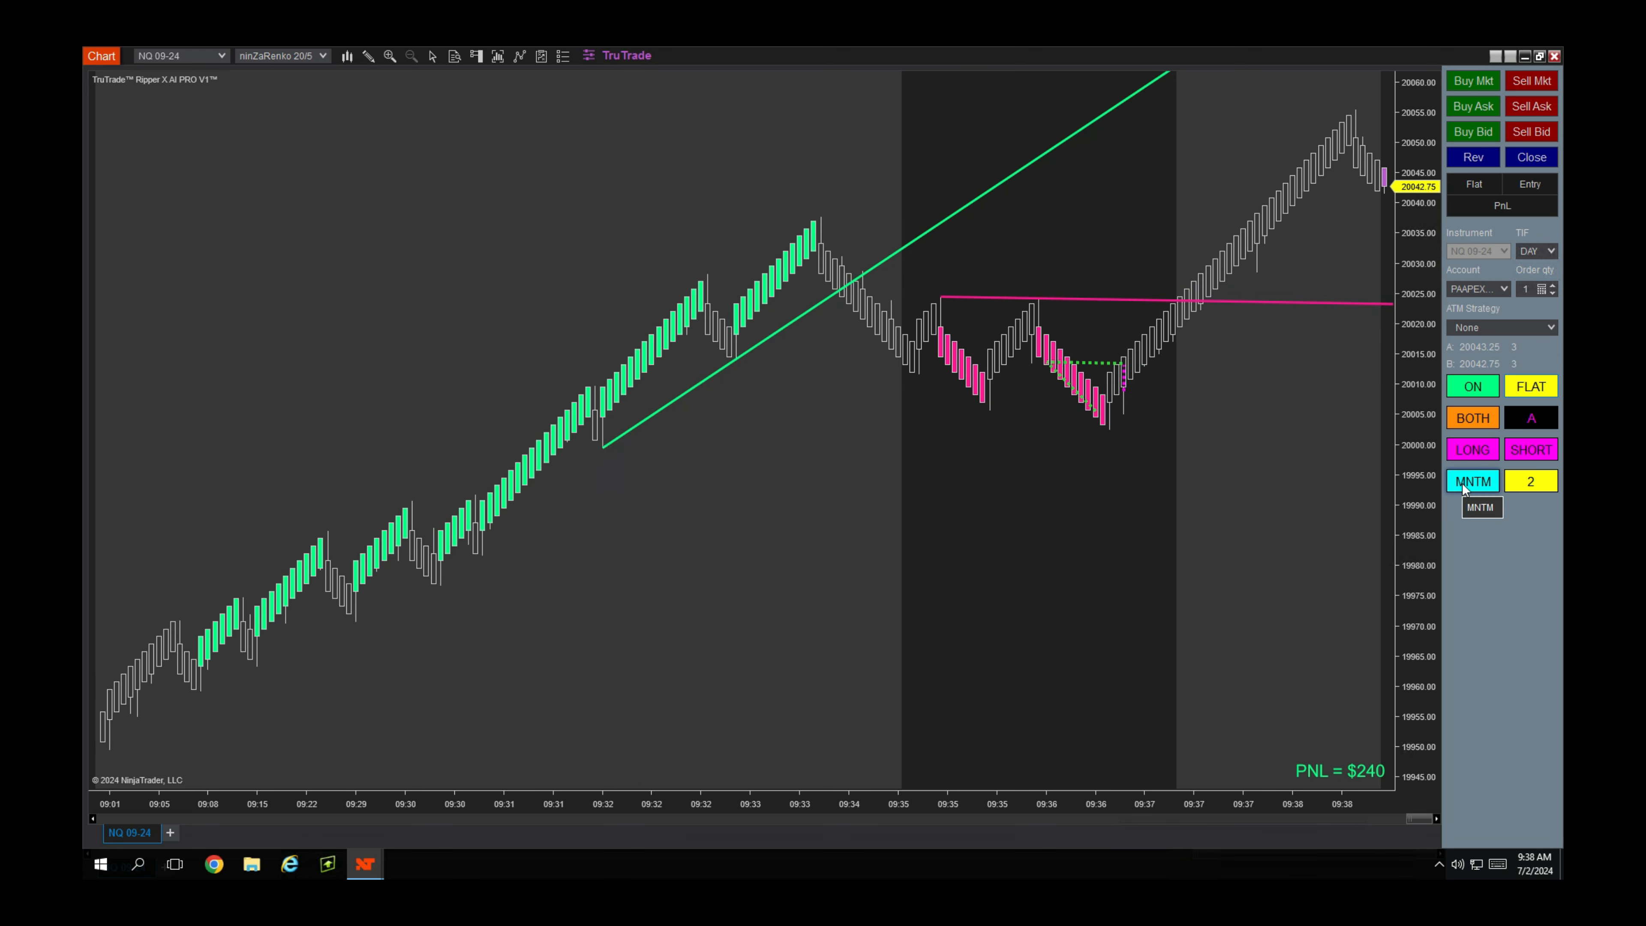
click(1471, 480)
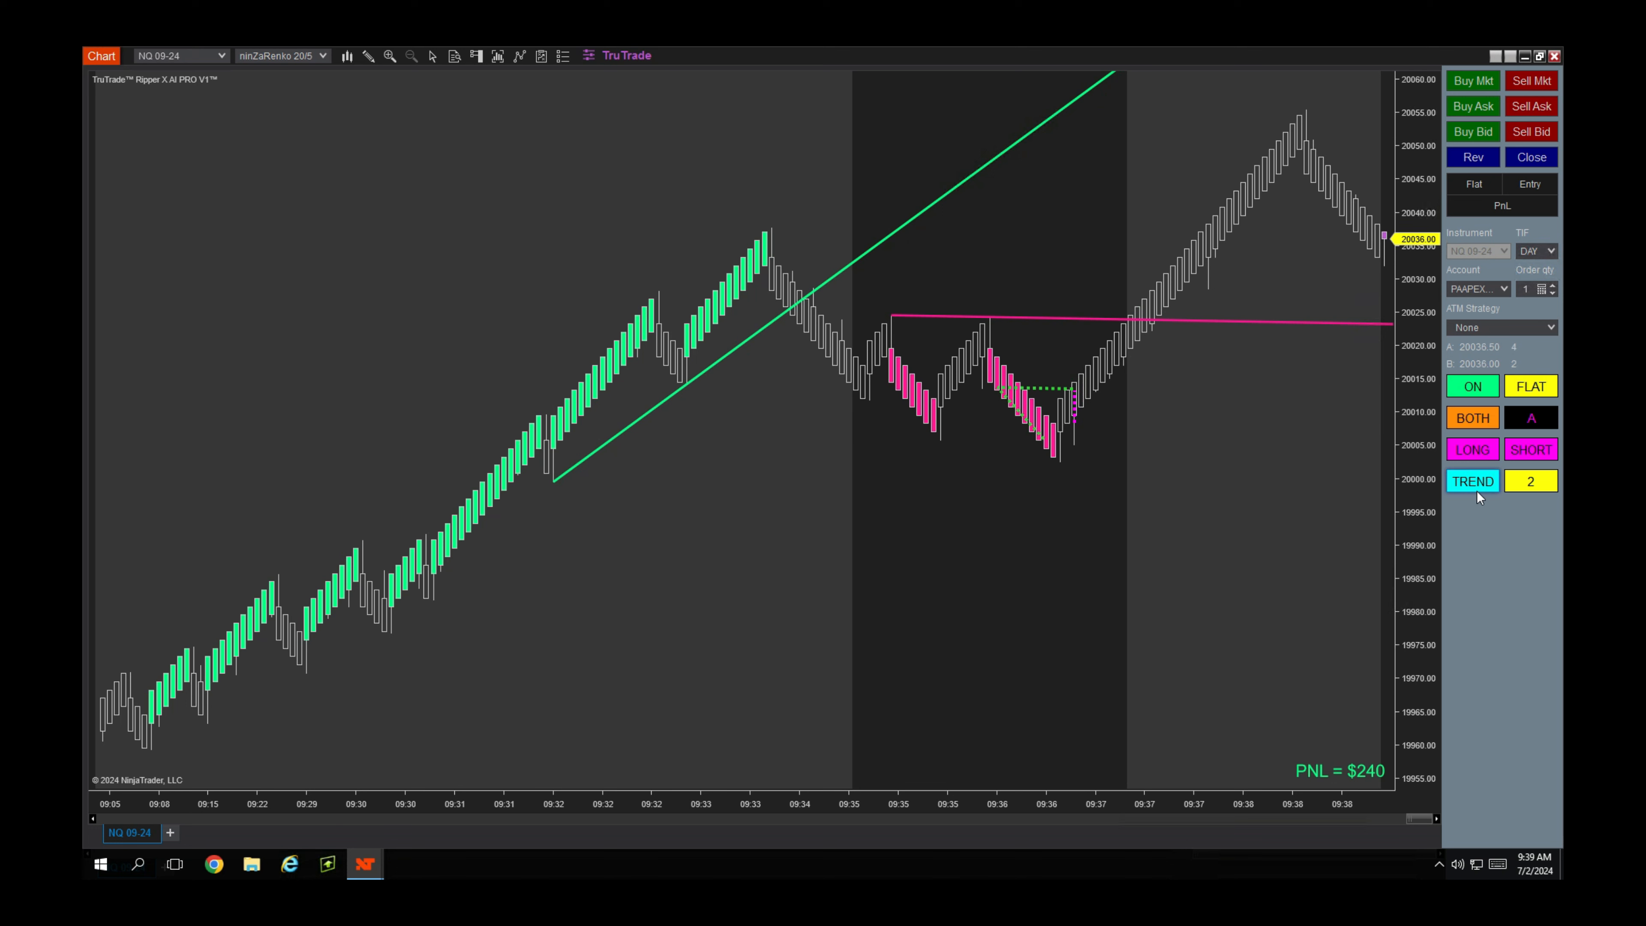
click(1471, 481)
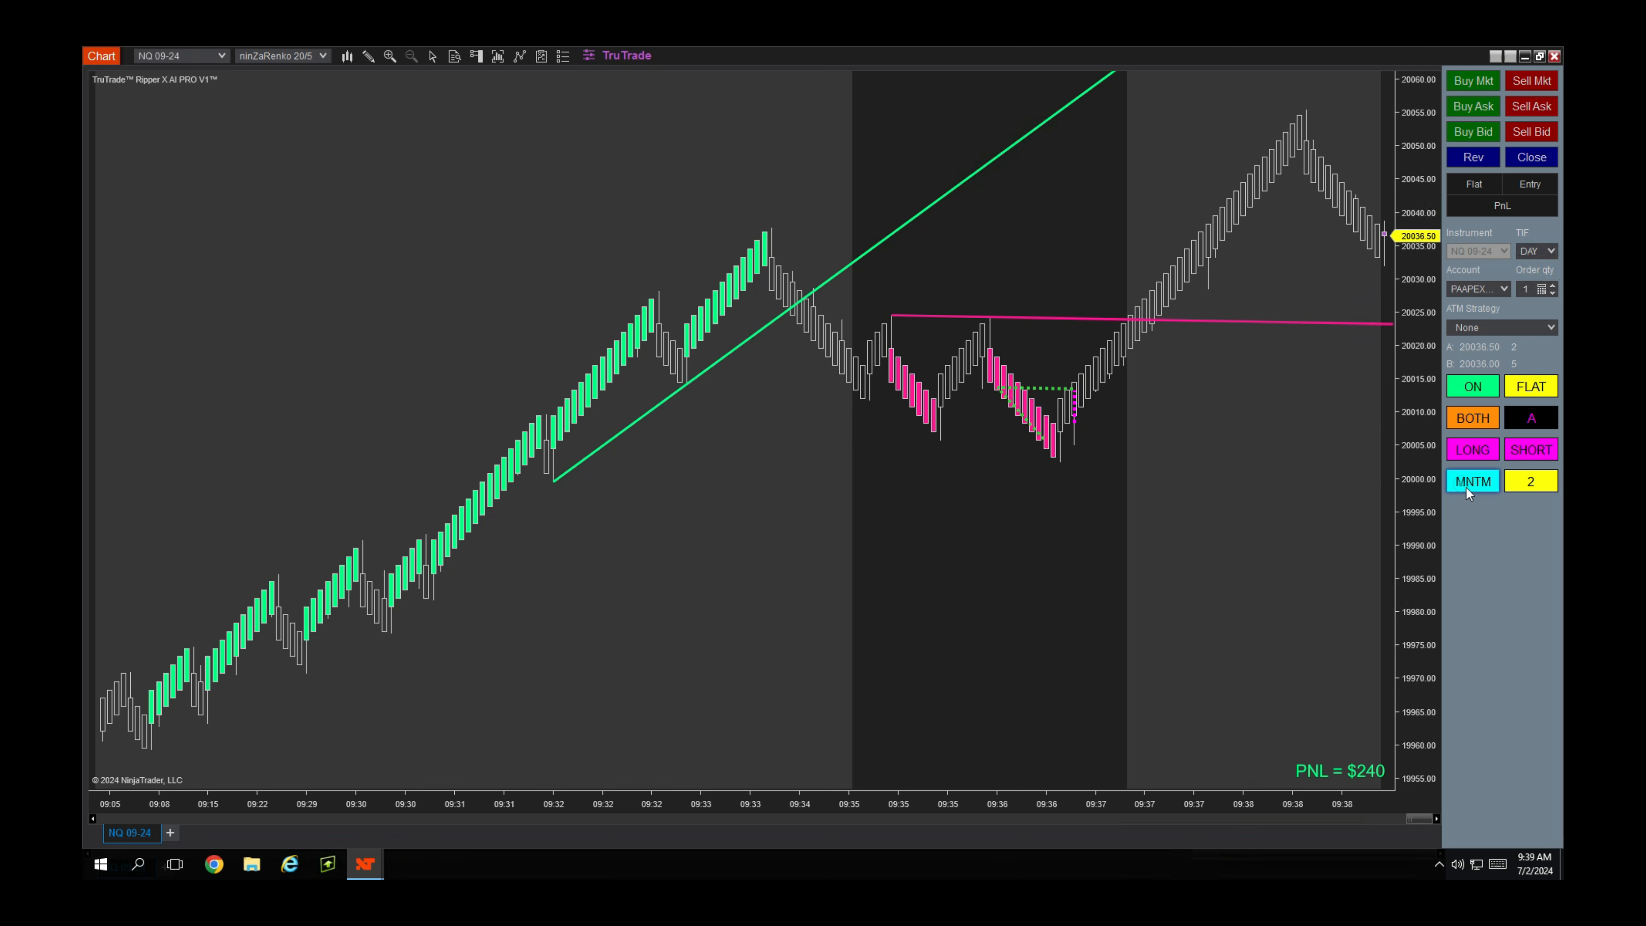